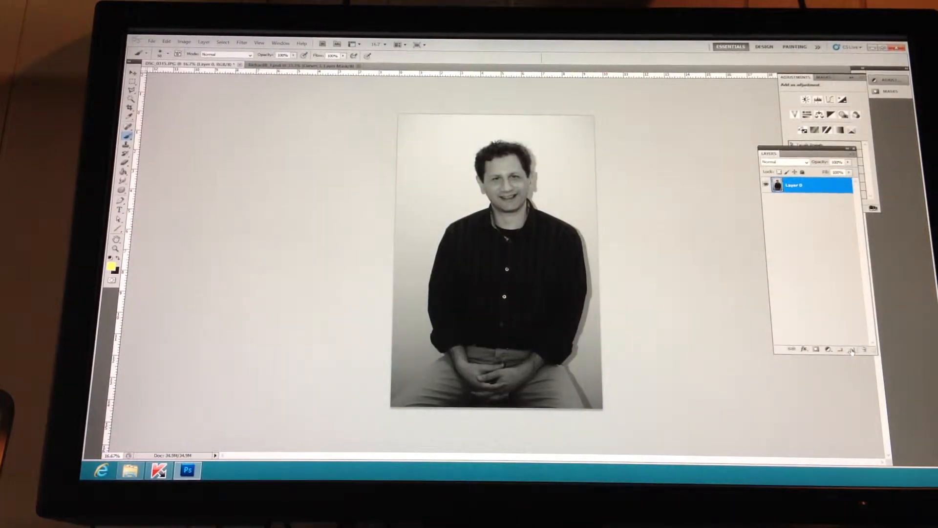
- Add a new white fade layer above the portrait and choose its blend mode
click(853, 350)
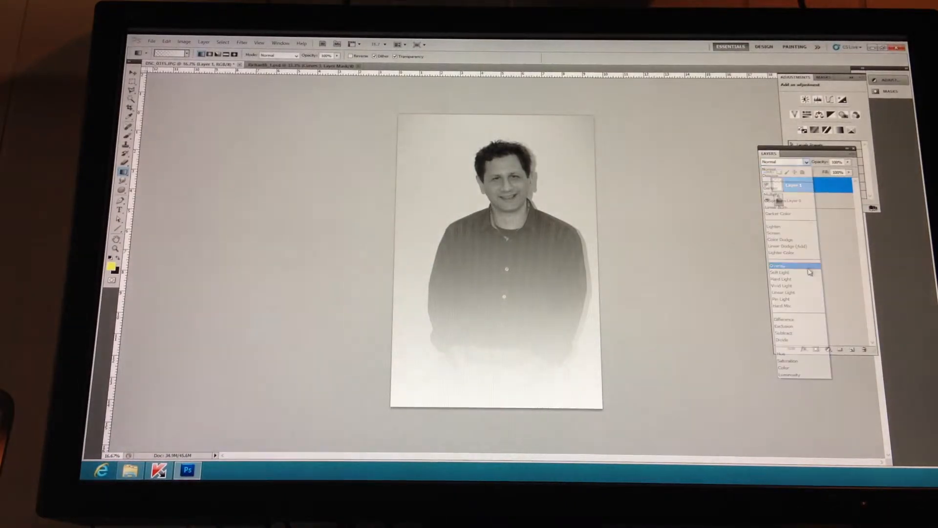
click(779, 265)
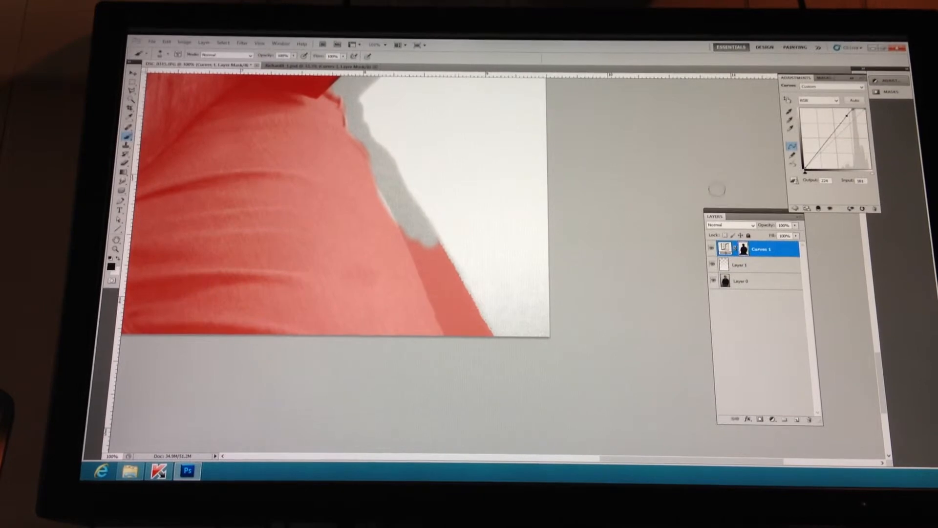
- Show the Channels panel from the Window menu
click(280, 44)
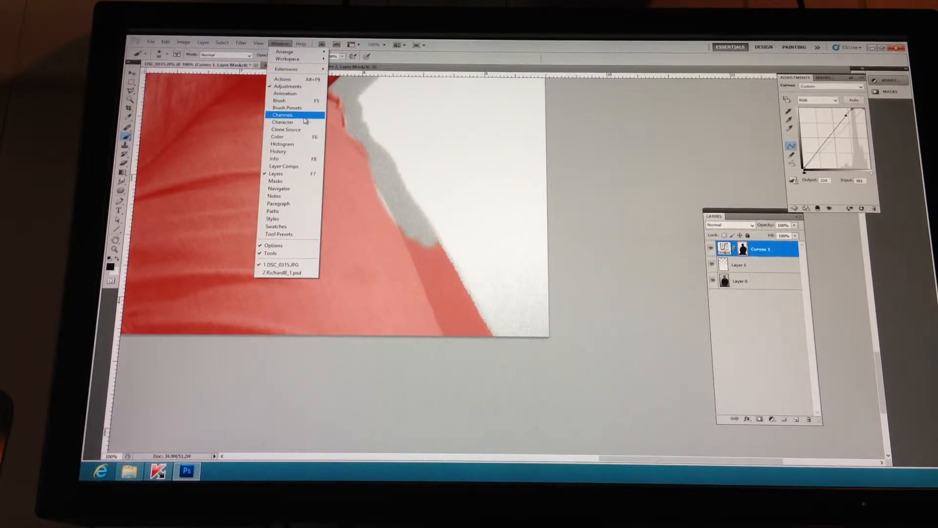
click(283, 114)
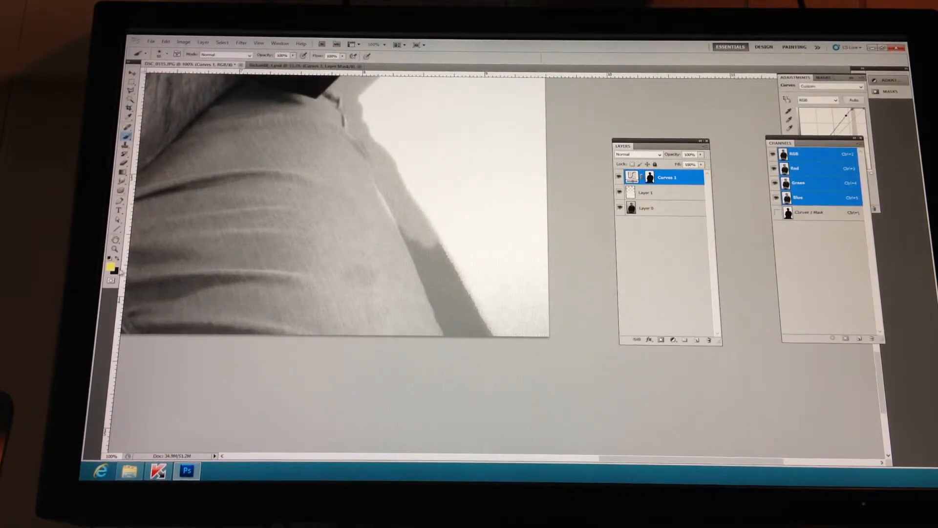
- Select the Curves 1 Mask channel as the active target
click(813, 213)
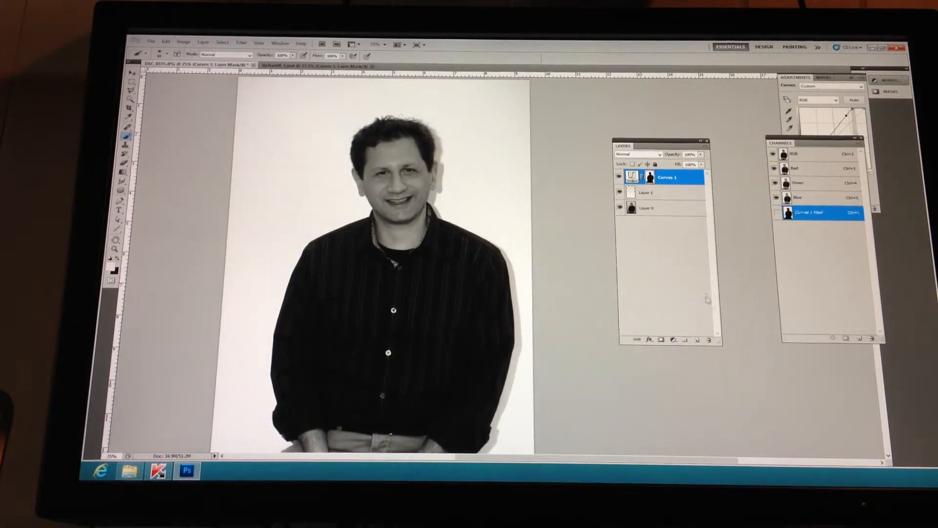
- Create a Levels adjustment layer above Curves 1 from the Layers panel
click(673, 340)
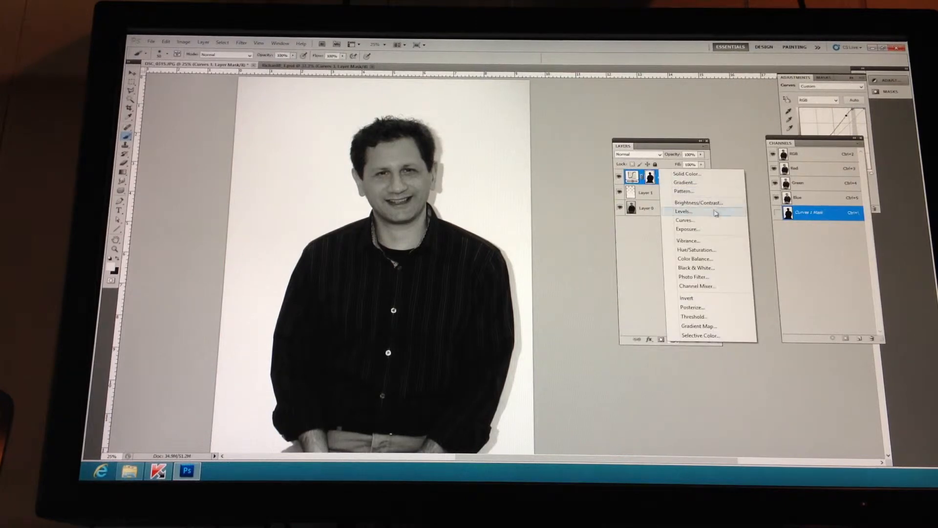
click(684, 220)
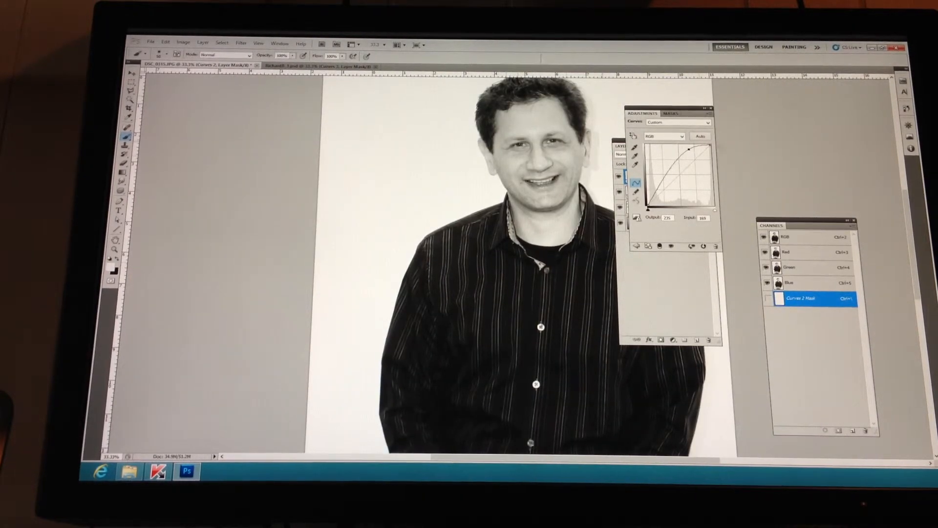
- Raise the Curves 2 RGB points, pushing highlights to pure white and lifting midtones
drag(693, 149, 696, 141)
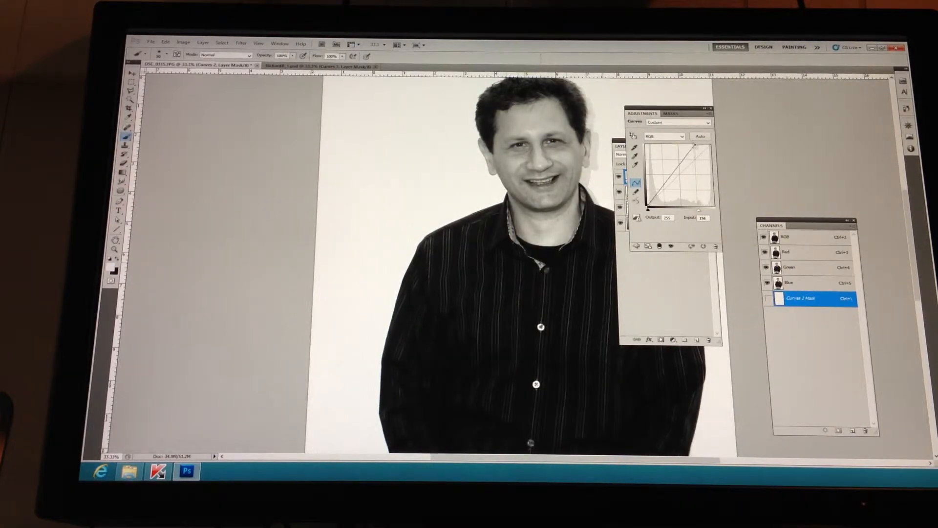
drag(691, 150, 690, 156)
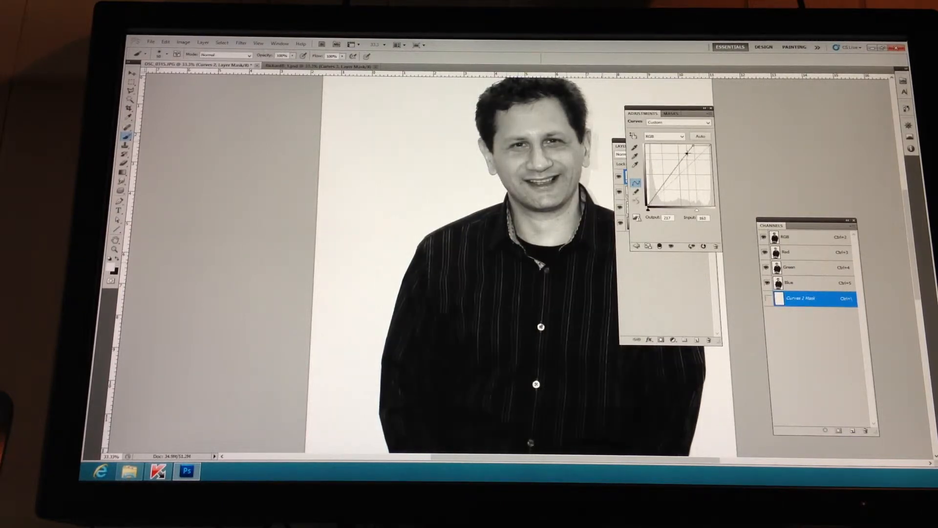
drag(690, 155, 696, 145)
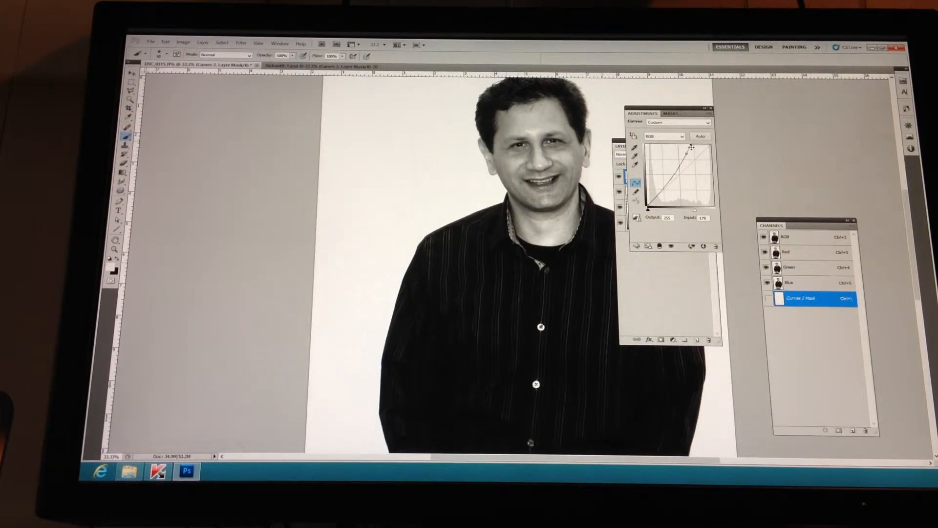
drag(694, 151, 688, 158)
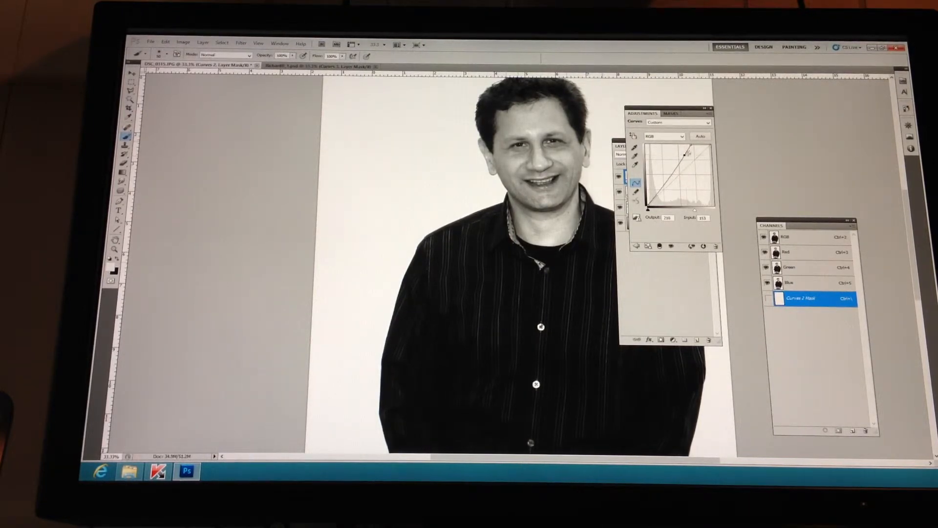
drag(670, 162, 685, 153)
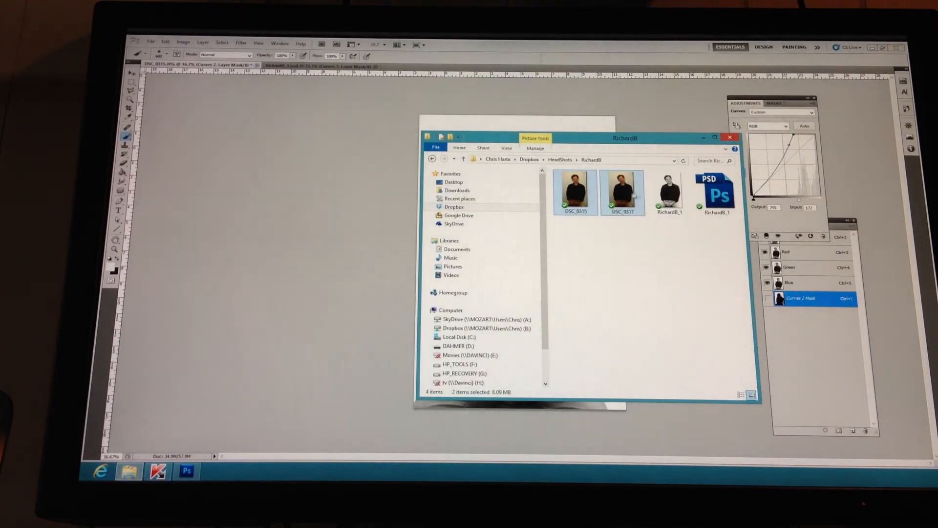
- Select the original headshots DSC_0315 and DSC_0317 in the headshots folder
click(575, 191)
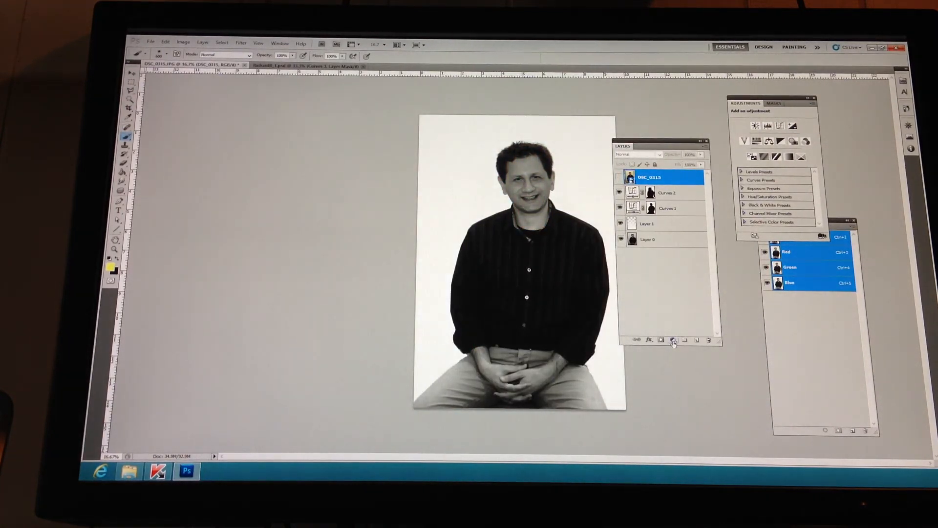
- Add a Brightness/Contrast layer with brightness raised to about 65 and contrast slightly lowered
click(672, 340)
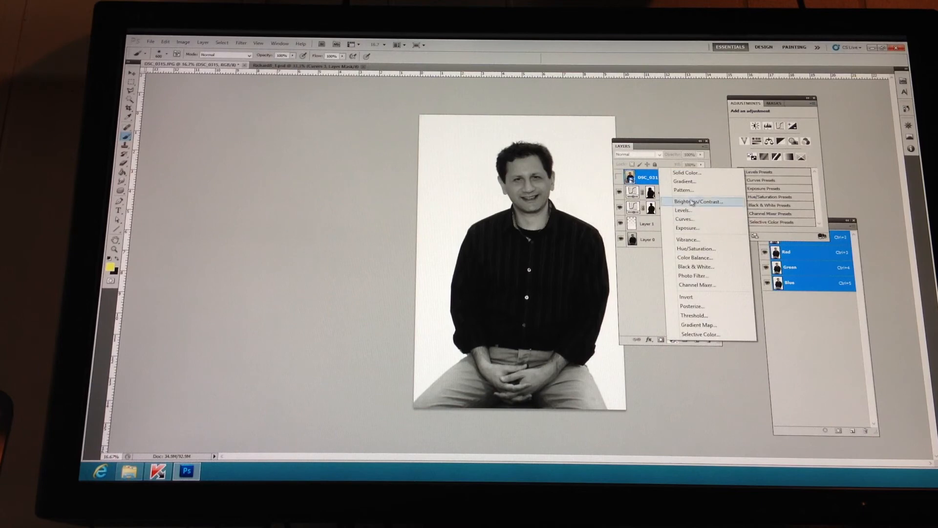
click(700, 201)
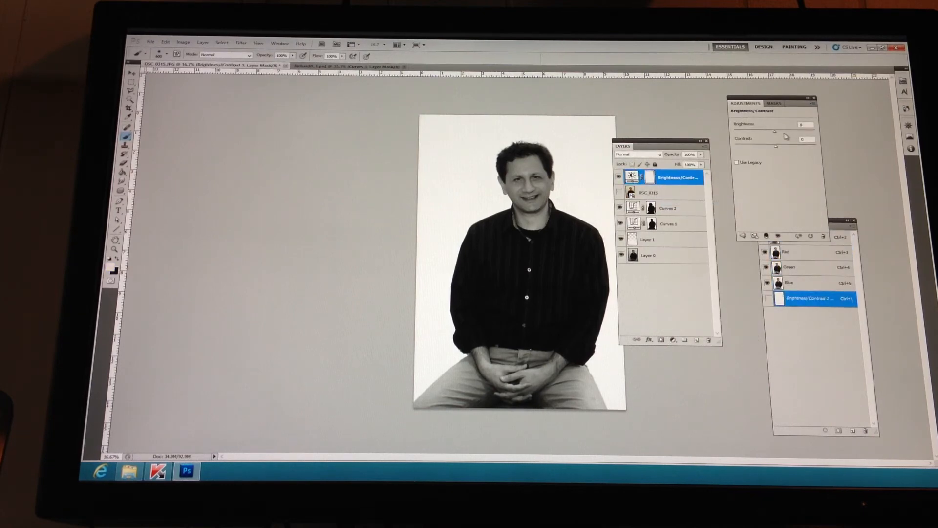
drag(772, 123, 787, 124)
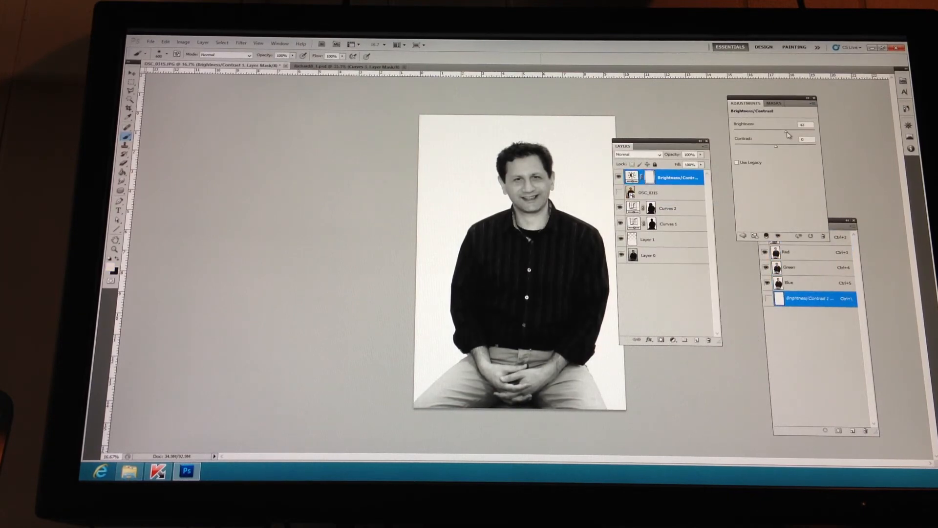
drag(784, 131, 792, 131)
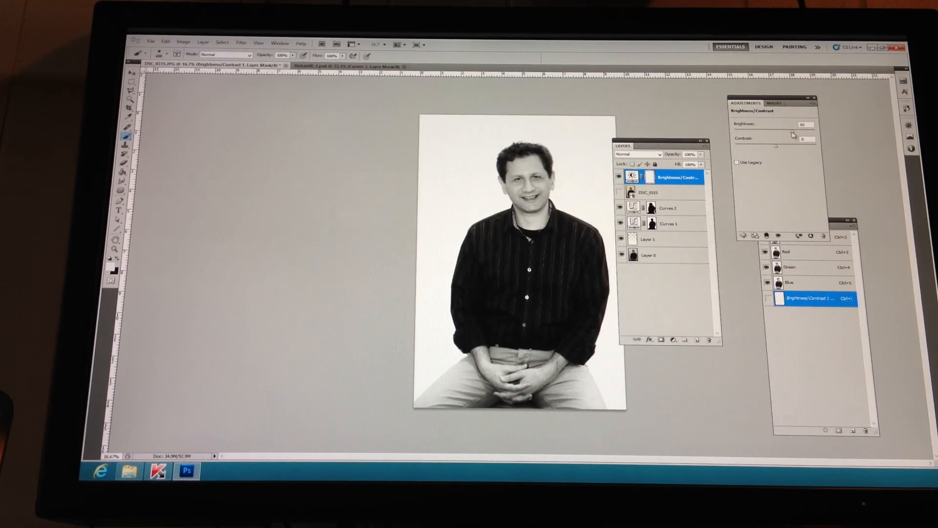
drag(796, 139, 814, 138)
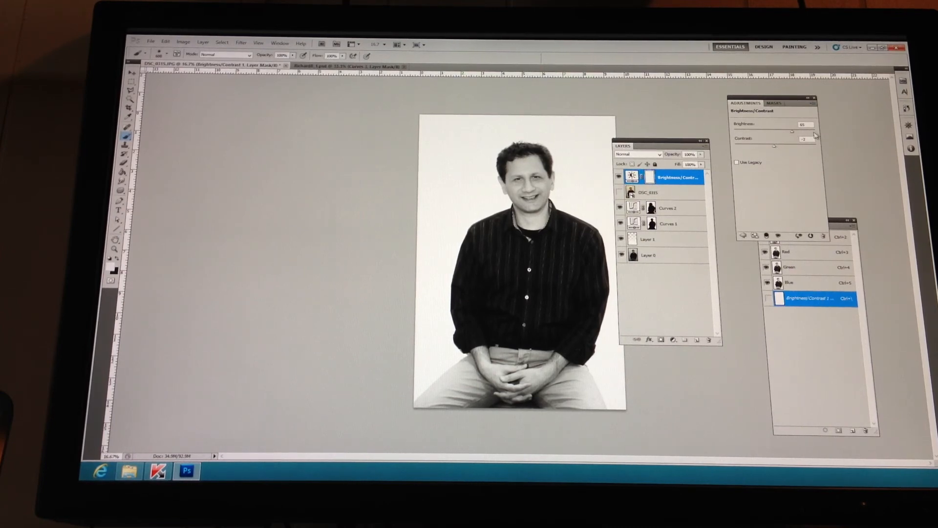